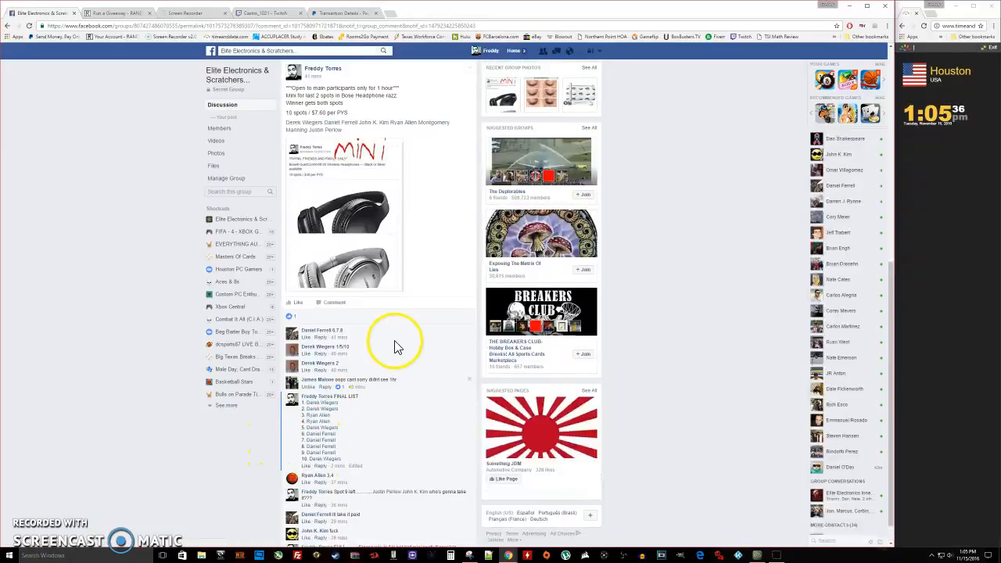
# Step: Scroll the Facebook post to the FINAL LIST comment, then switch to the giveaway page
pyautogui.scroll(-3)
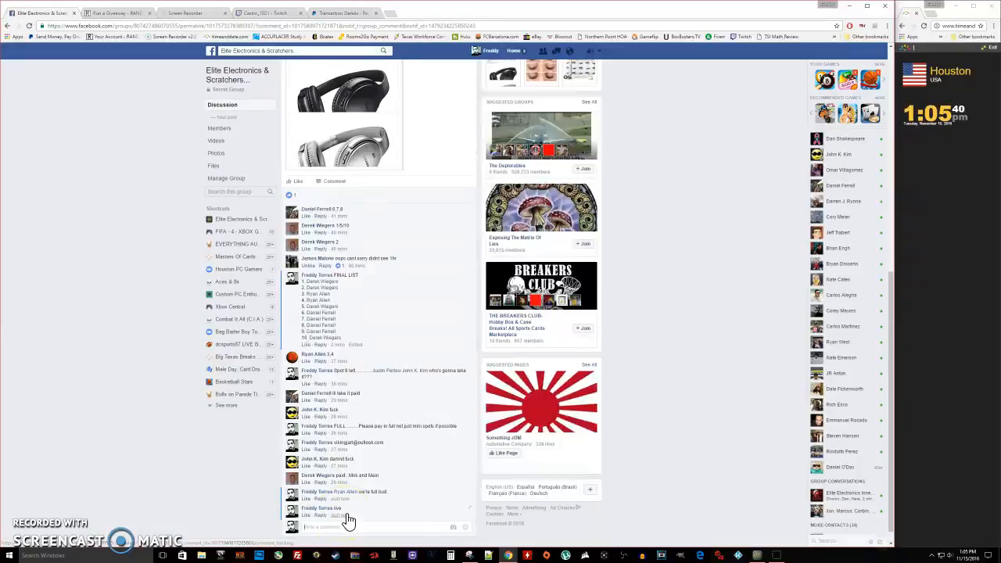
pyautogui.moveTo(349, 518)
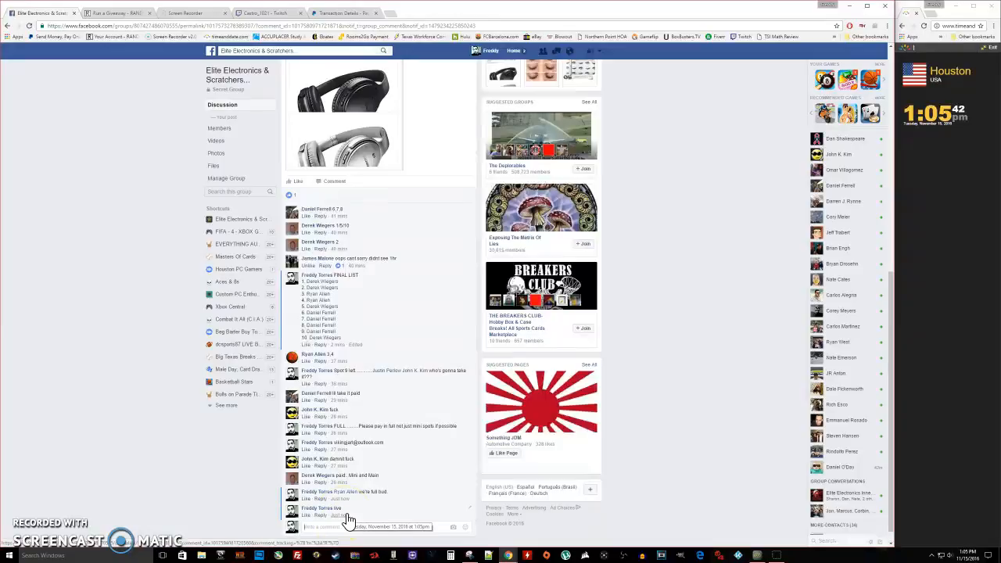
pyautogui.click(109, 15)
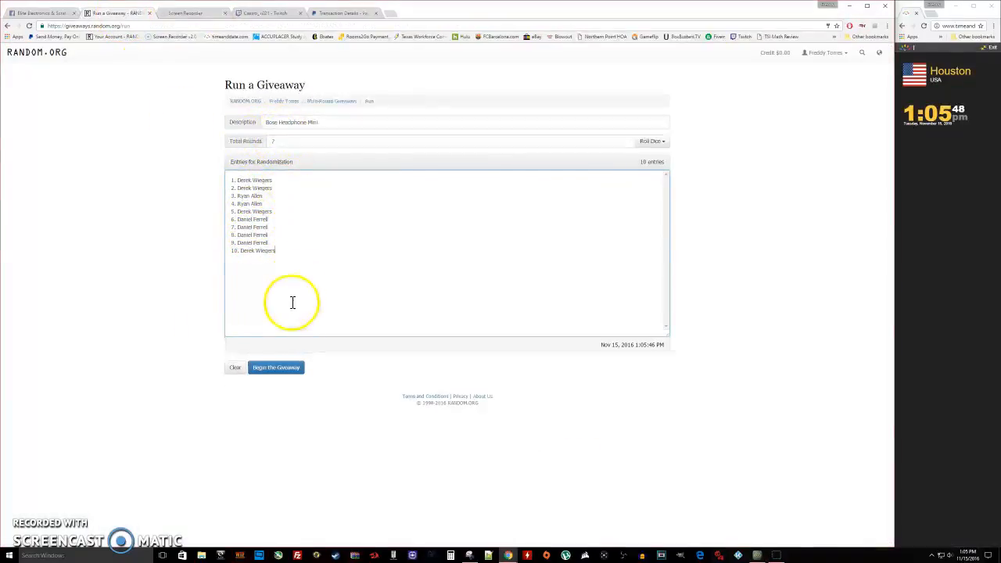
# Step: Begin the ten-entry Bose Headphone Mini giveaway and run rounds until Round #6 shows
pyautogui.click(275, 367)
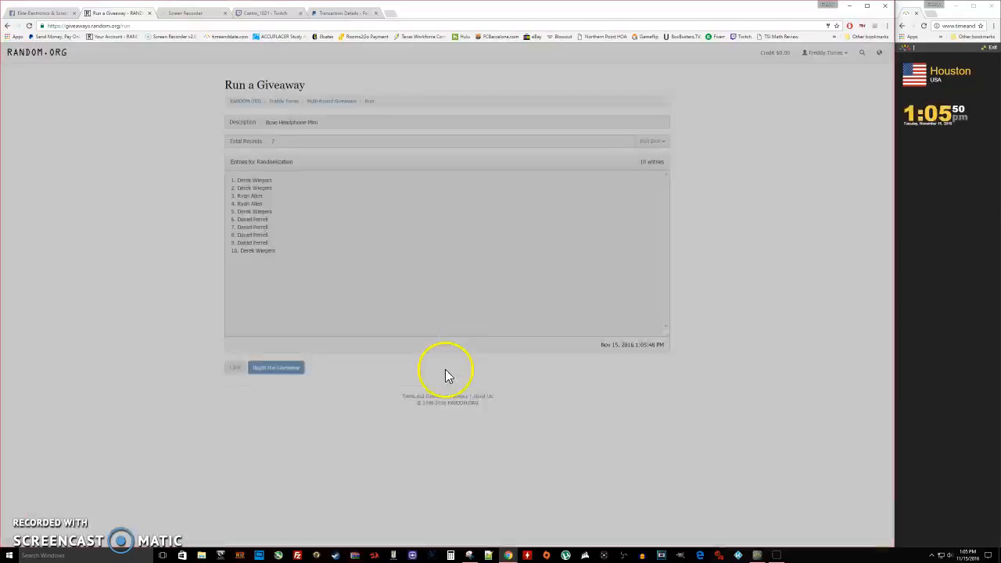
pyautogui.click(275, 367)
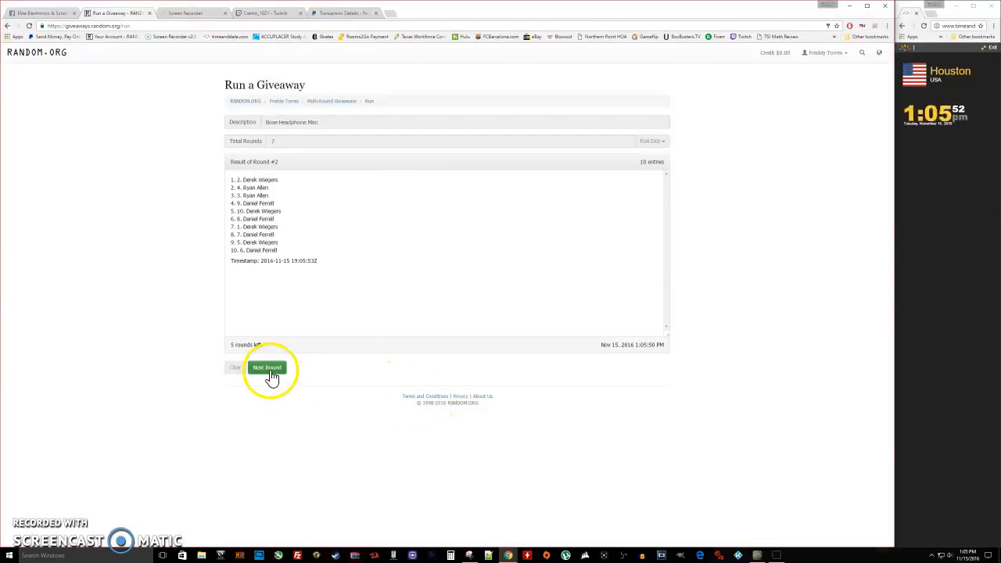
pyautogui.click(267, 368)
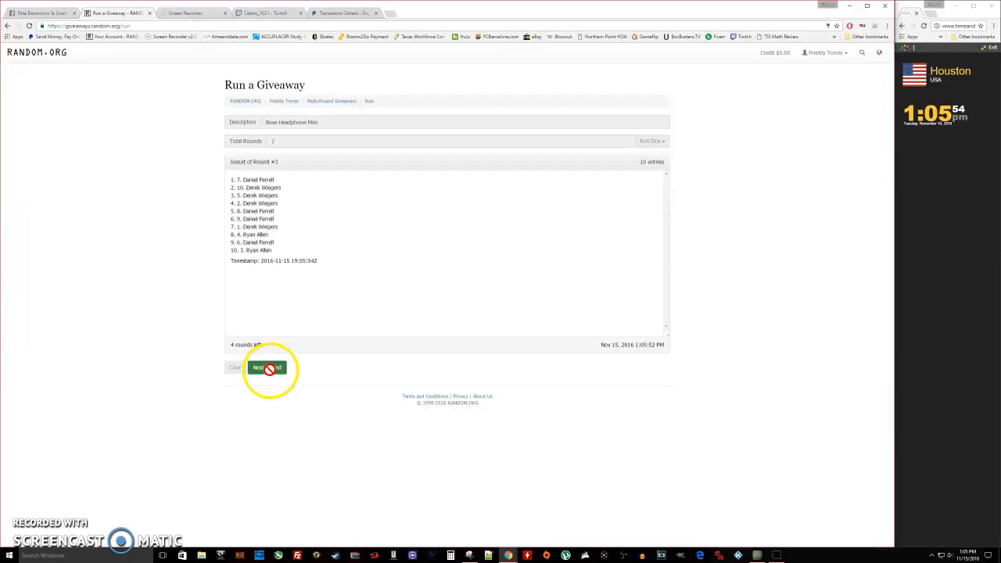
pyautogui.click(266, 367)
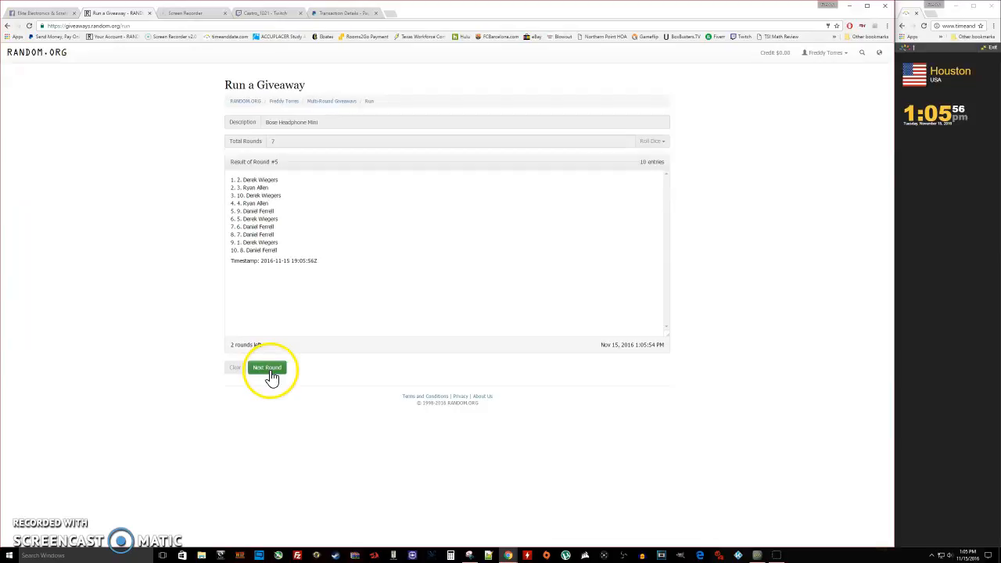
pyautogui.click(267, 367)
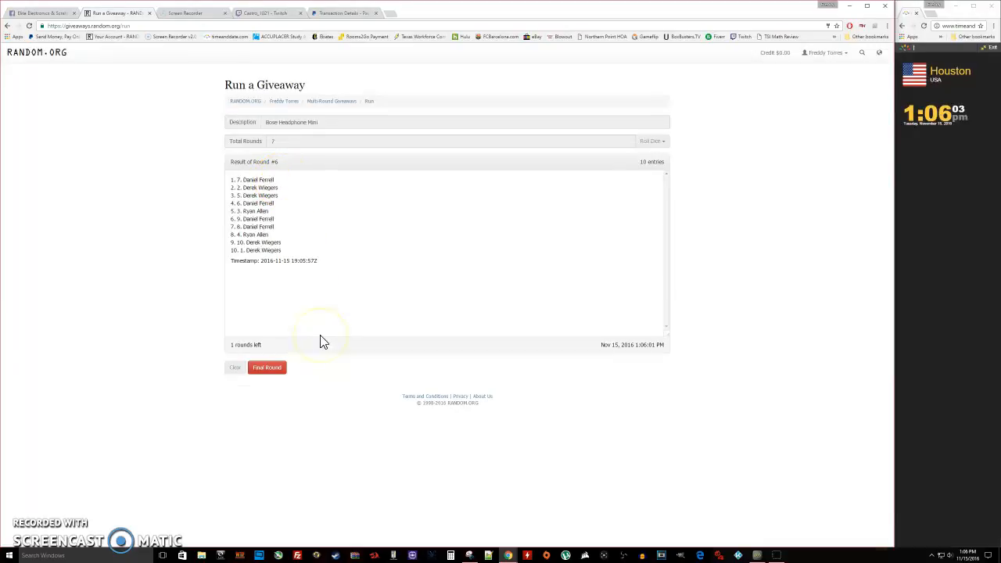
# Step: Run the seventh and final round, then return to the Facebook group post
pyautogui.click(267, 367)
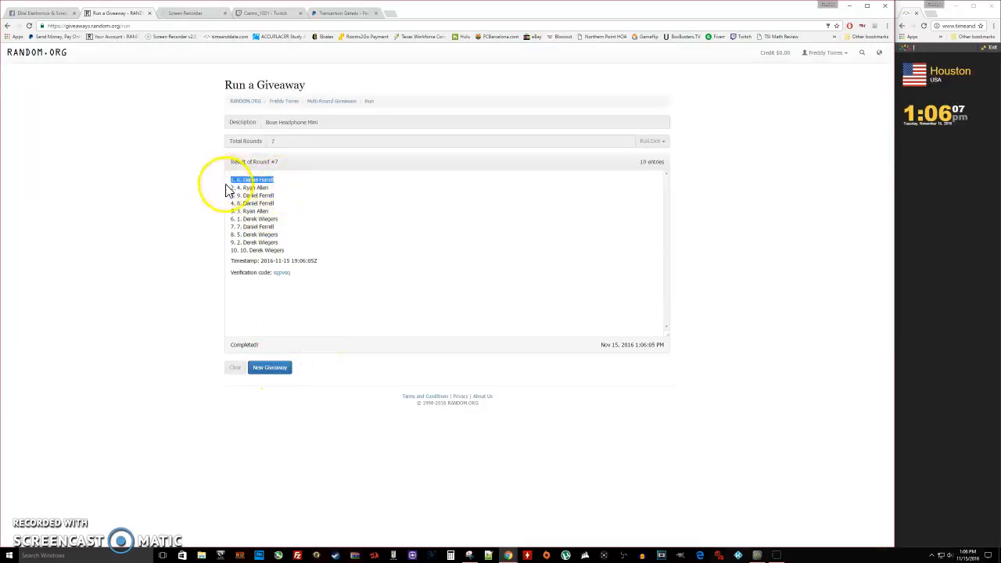
pyautogui.moveTo(397, 325)
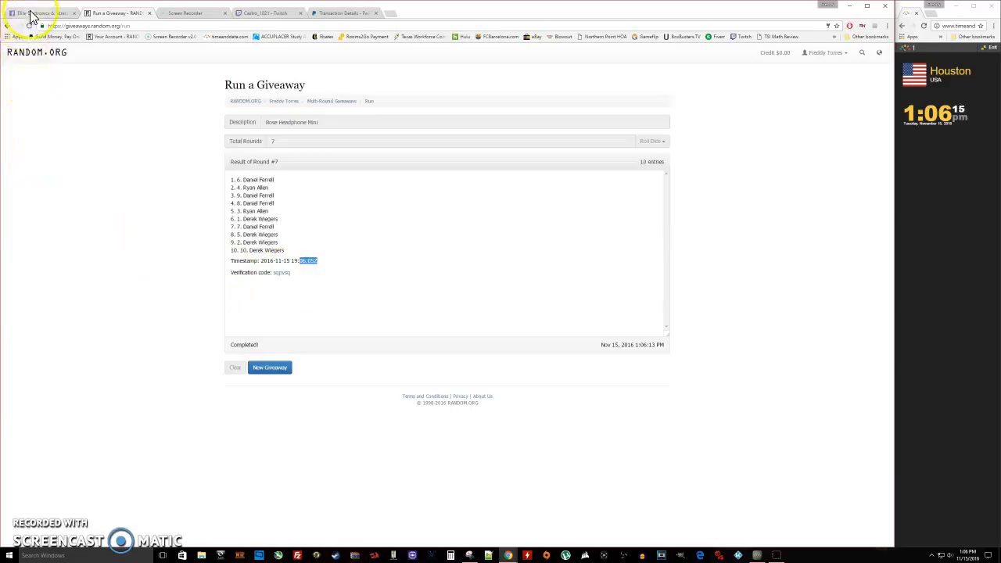
pyautogui.click(31, 13)
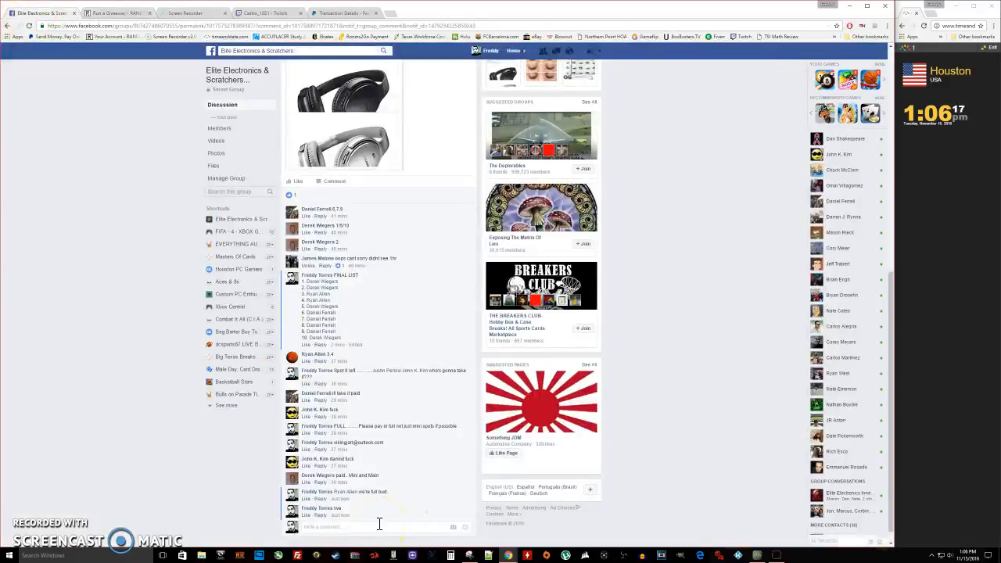